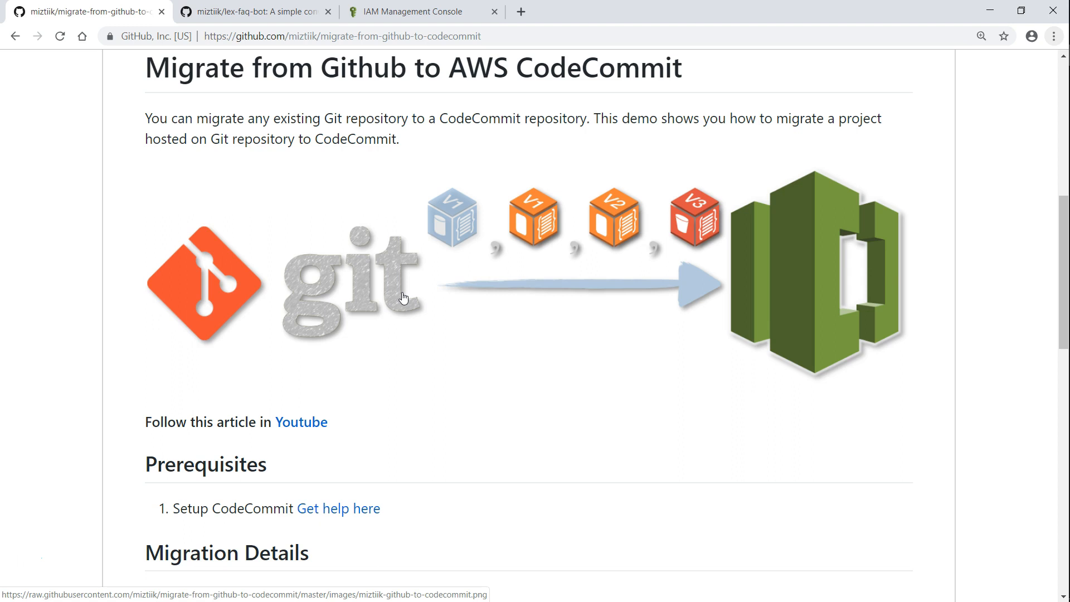
pyautogui.moveTo(362, 508)
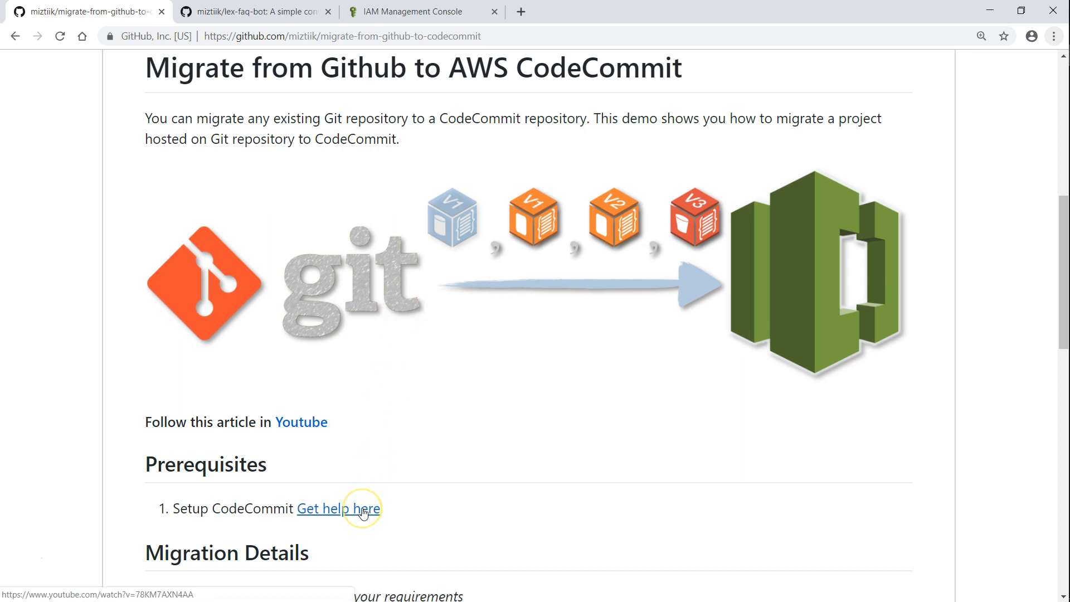
pyautogui.moveTo(321, 512)
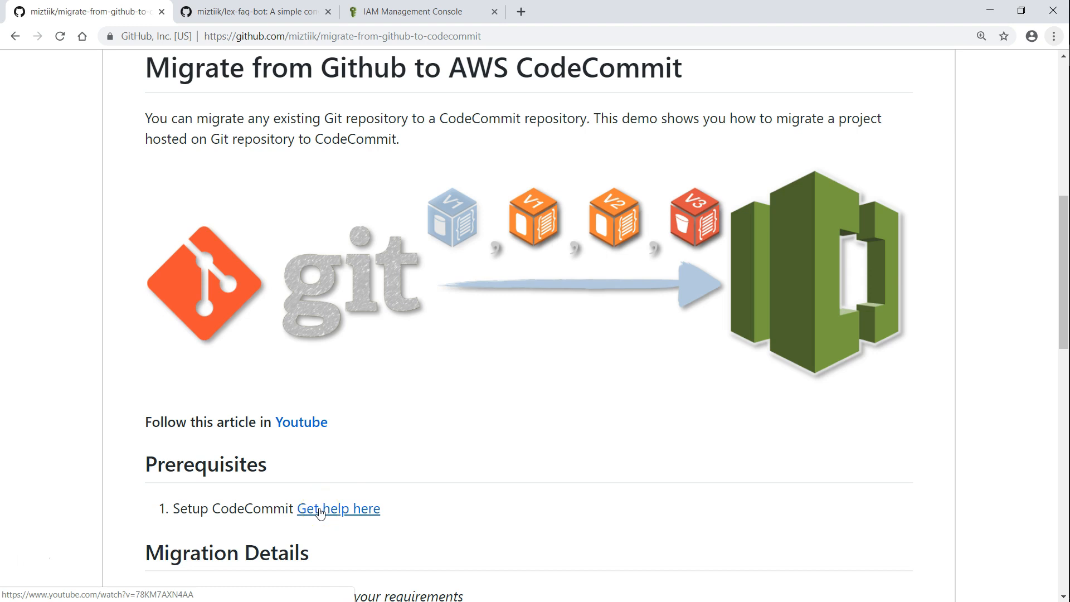
# Scroll the migration guide down to the Migration Details values: repository URL, region and repo name
pyautogui.scroll(-3)
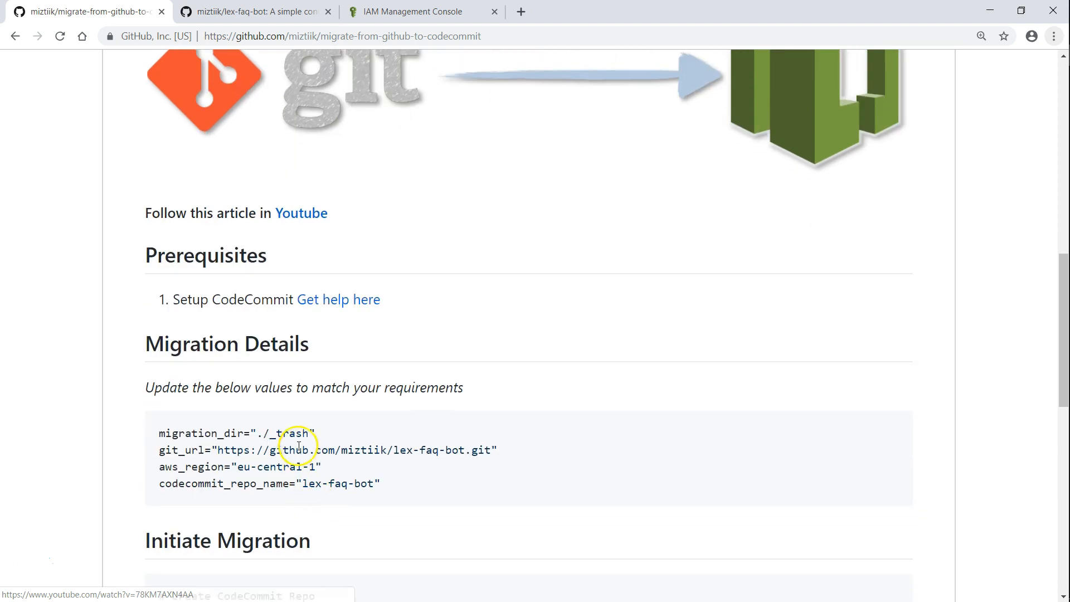
pyautogui.moveTo(295, 439)
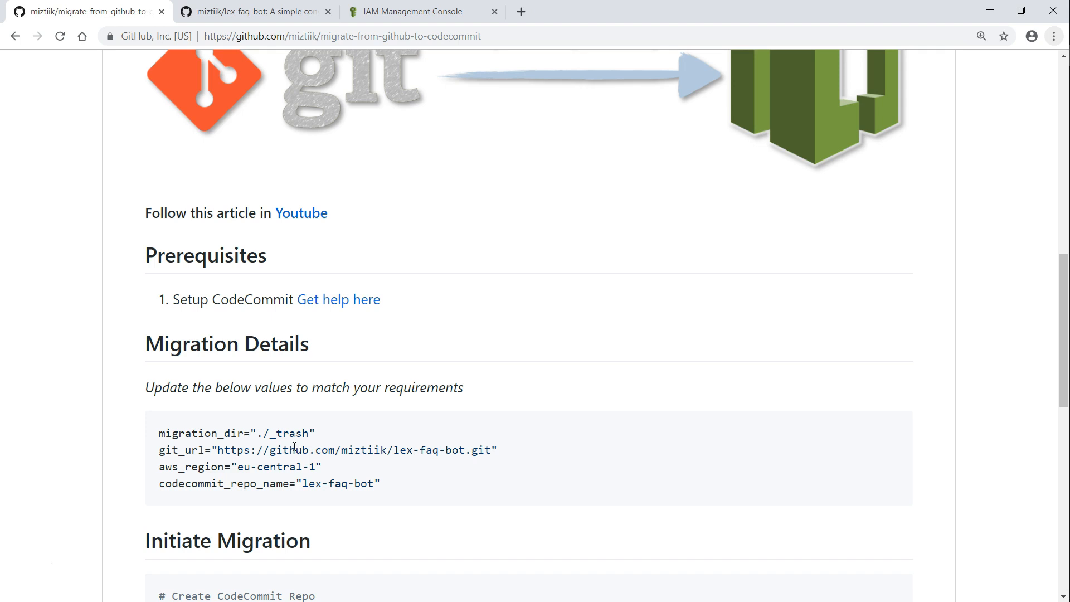
# Check the lex-faq-bot repository's HTTPS clone URL on GitHub, then return to the guide
pyautogui.click(253, 11)
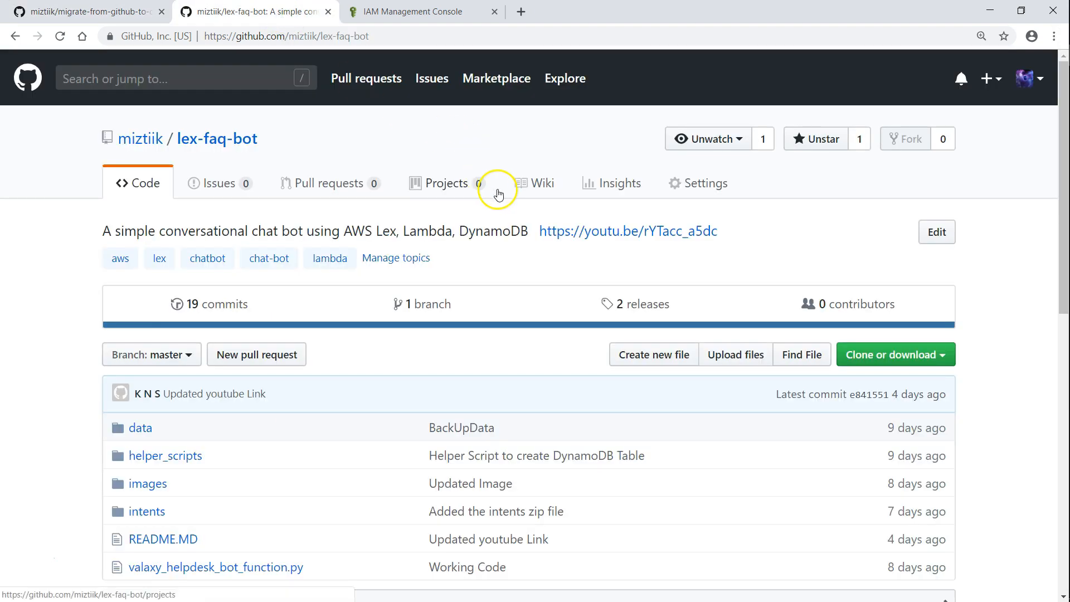
pyautogui.moveTo(499, 265)
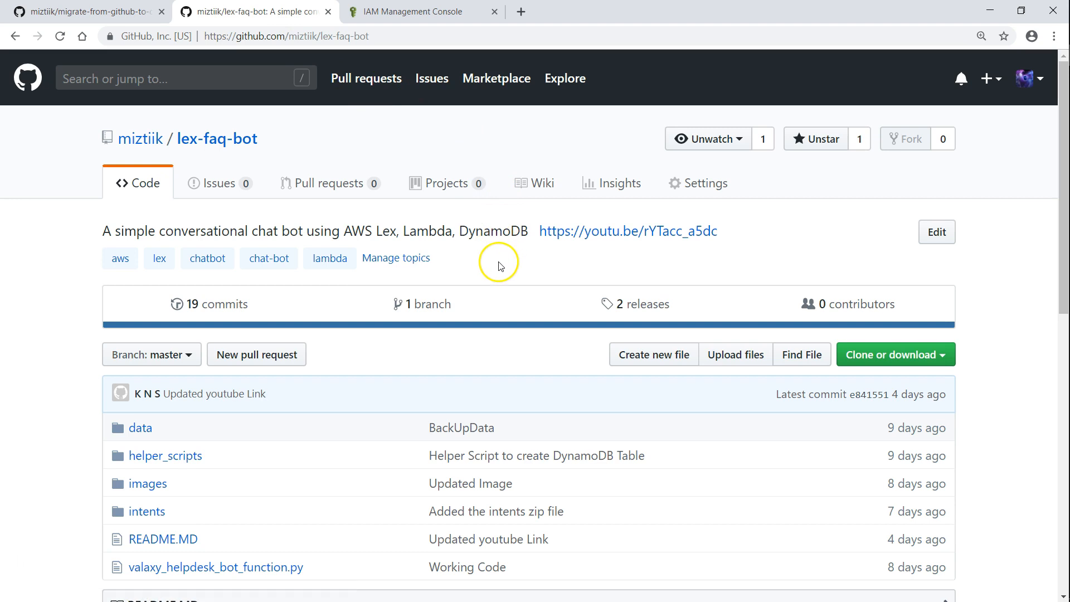
pyautogui.moveTo(506, 289)
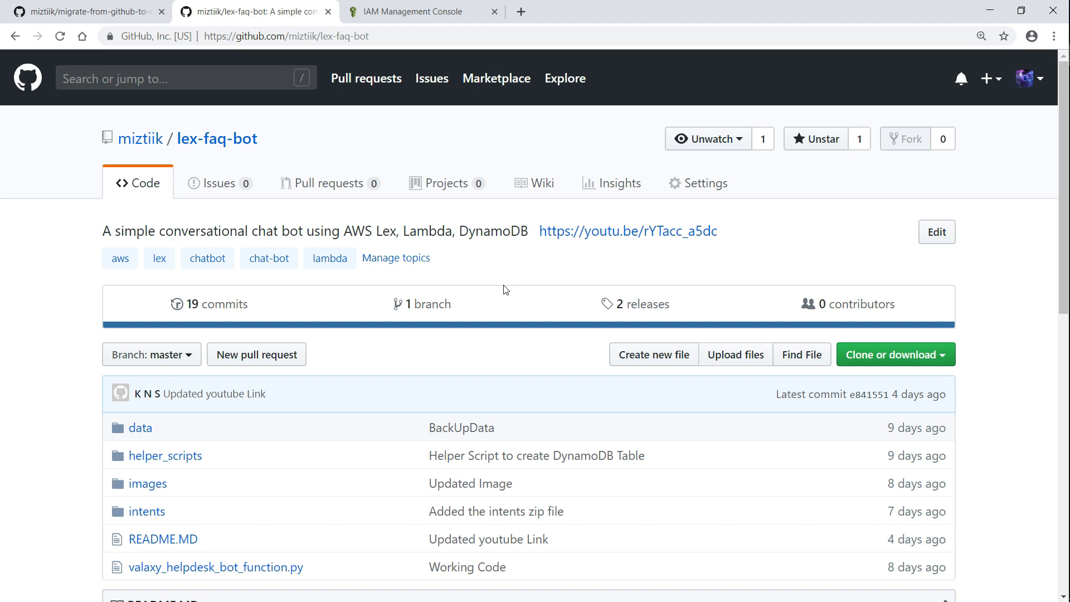
pyautogui.click(891, 355)
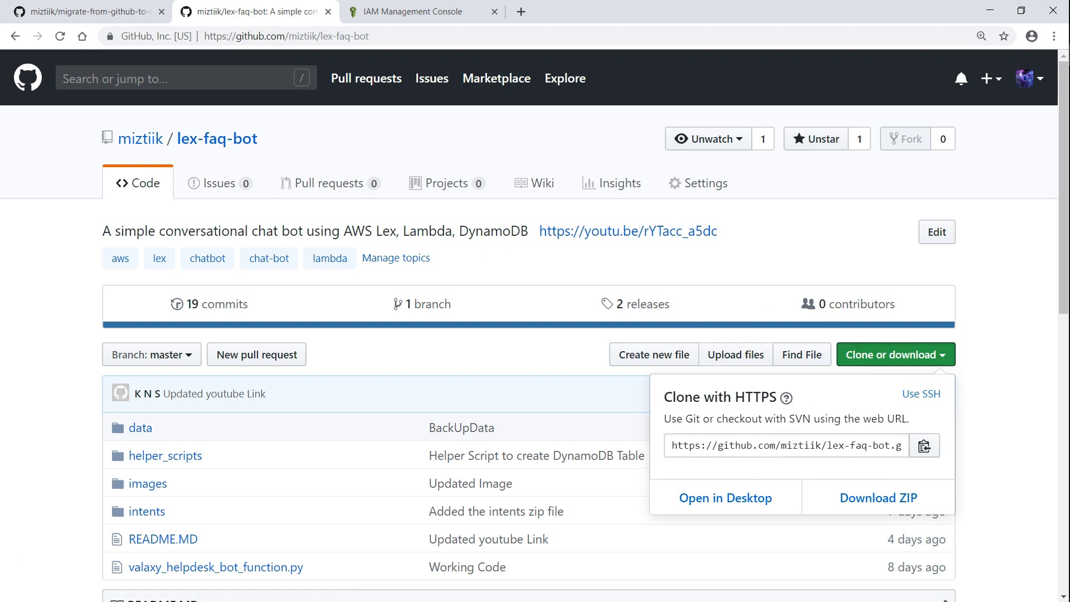
pyautogui.click(85, 12)
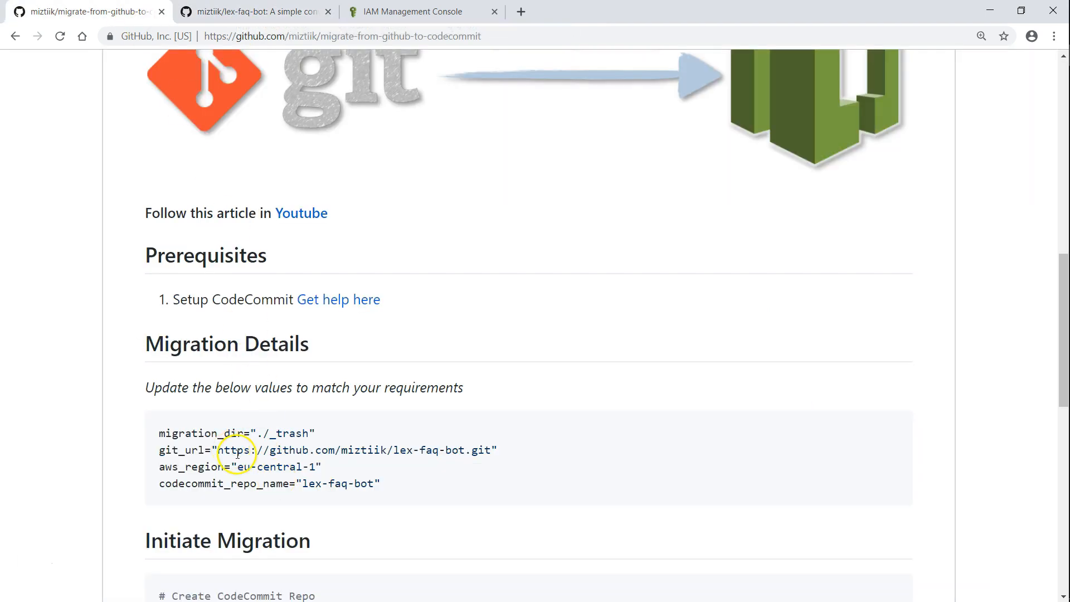
pyautogui.moveTo(236, 466)
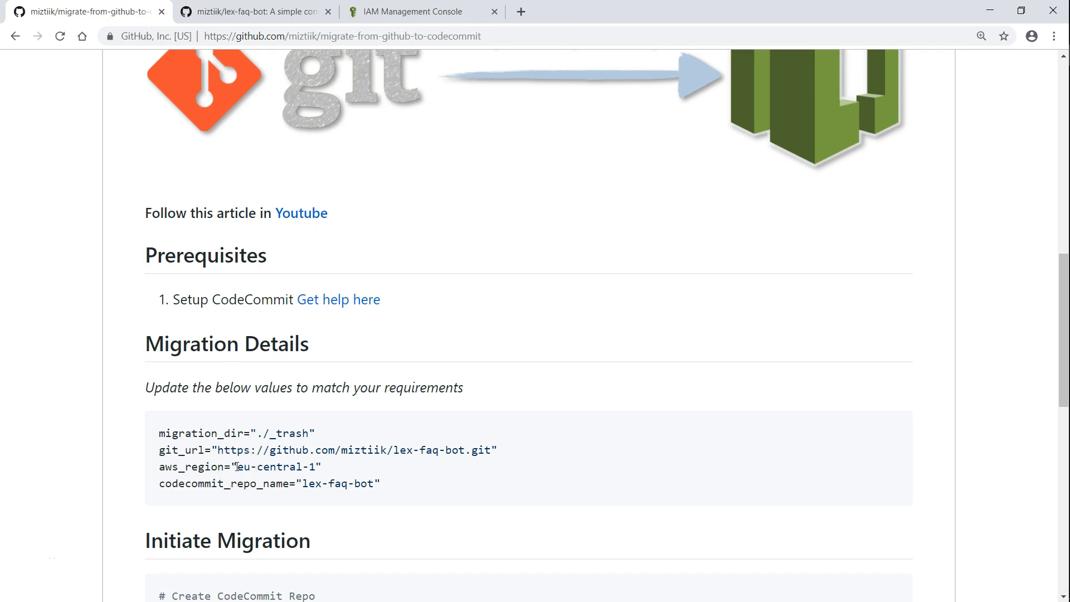
pyautogui.moveTo(237, 467)
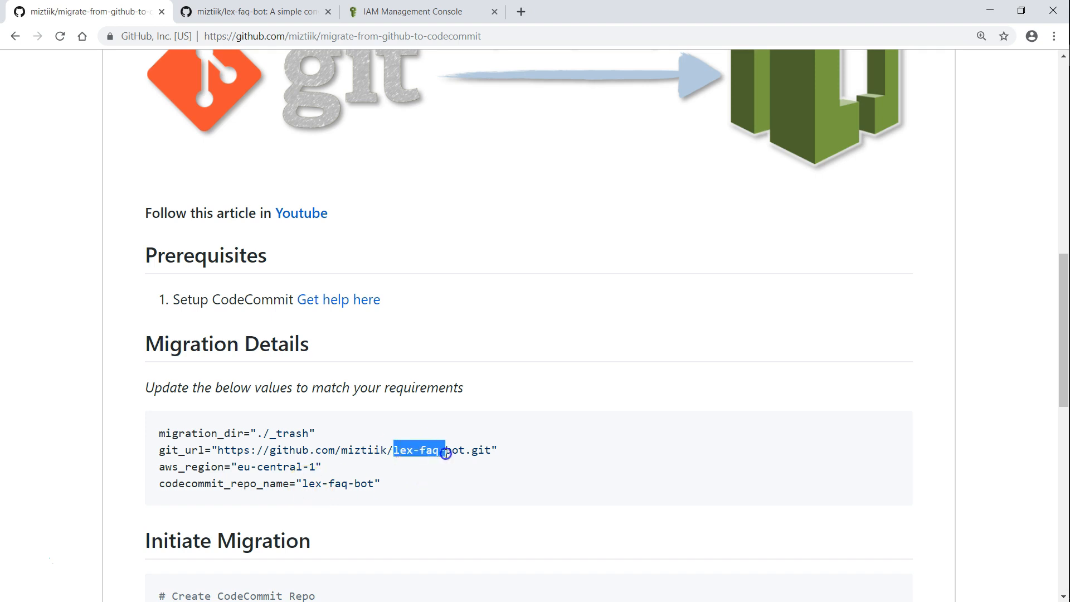
# Scroll the guide down to the Initiate Migration commands
pyautogui.scroll(-3)
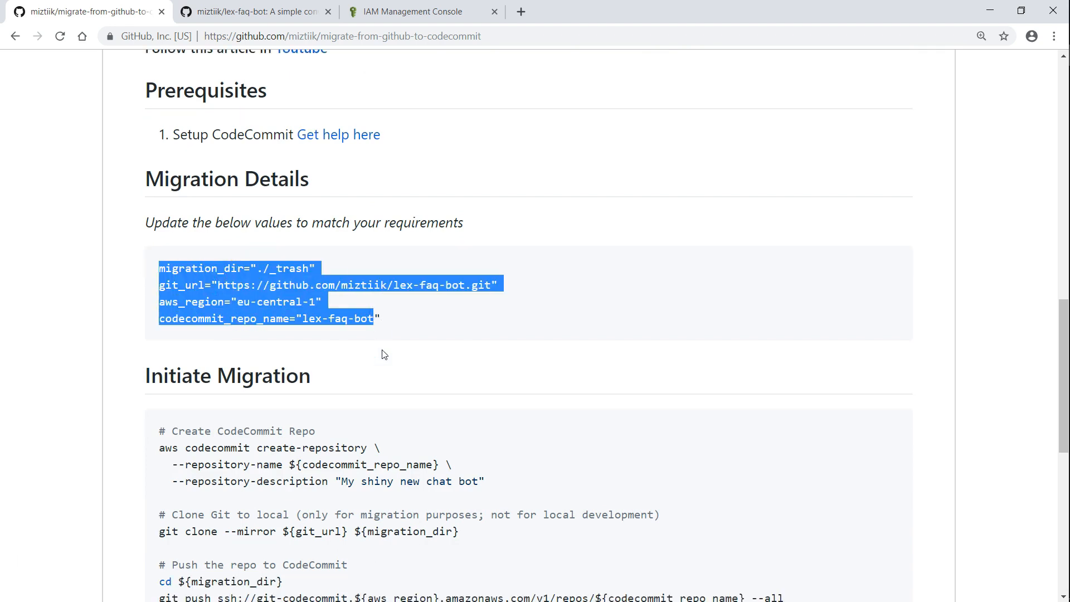
pyautogui.scroll(-3)
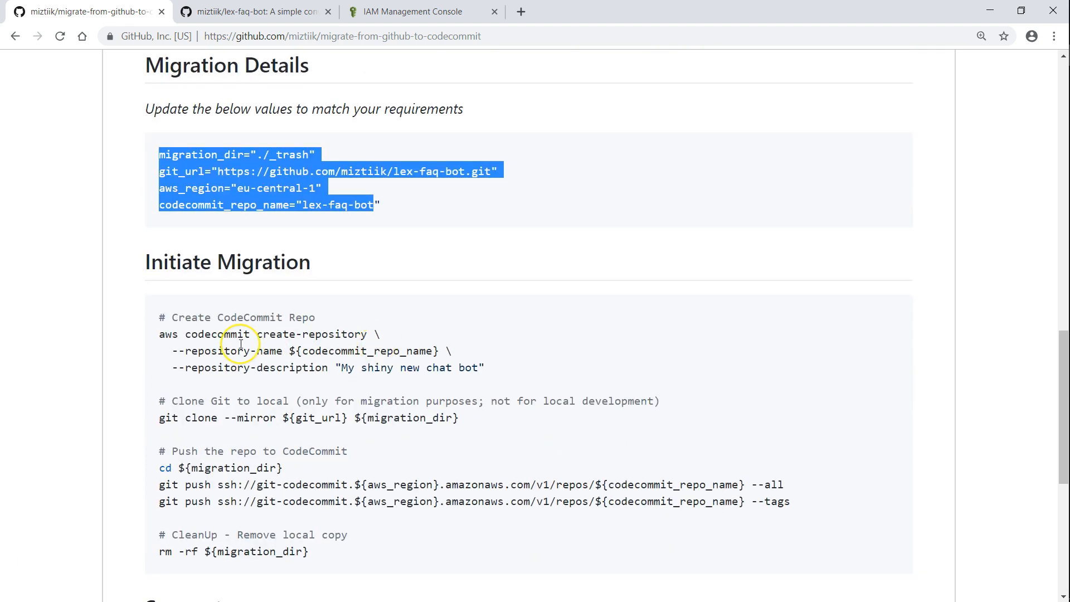
pyautogui.scroll(-3)
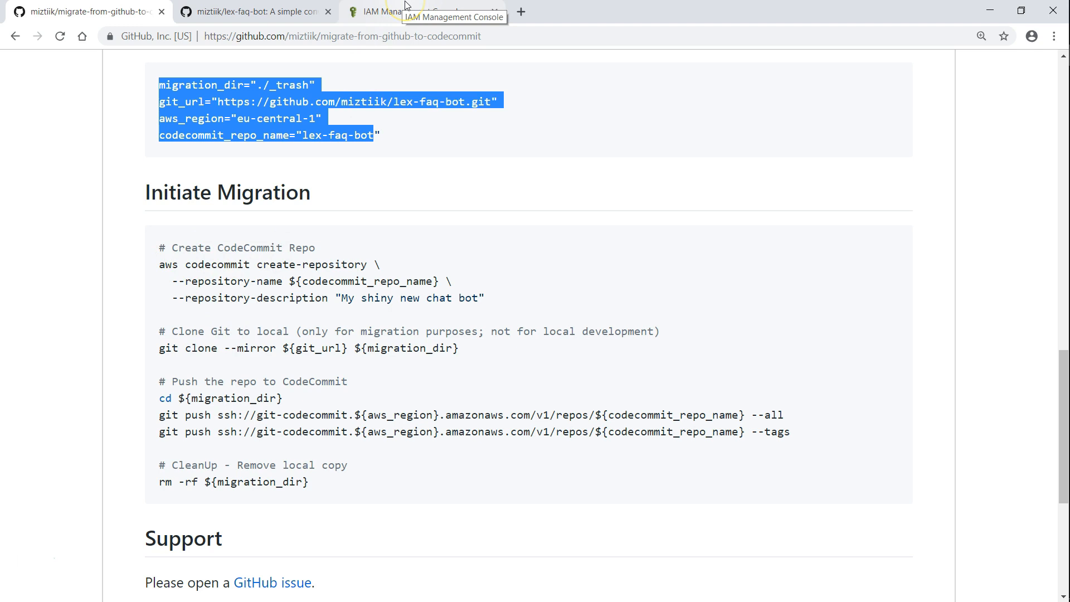
# Confirm the CodeCommit repository list holds only predict-attire-for-weather, then return to the guide
pyautogui.click(421, 12)
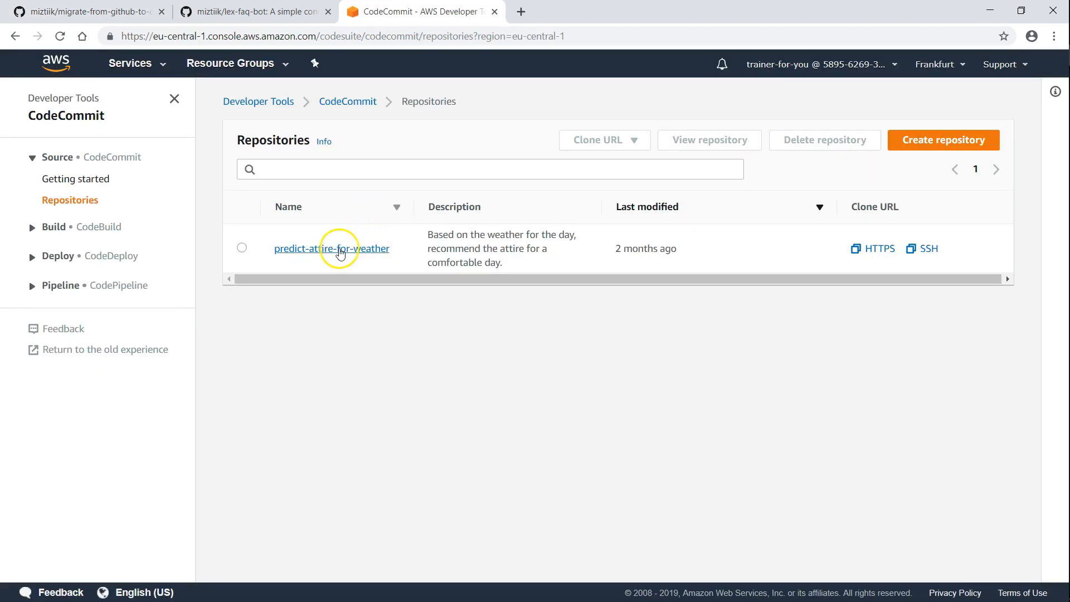
pyautogui.moveTo(344, 258)
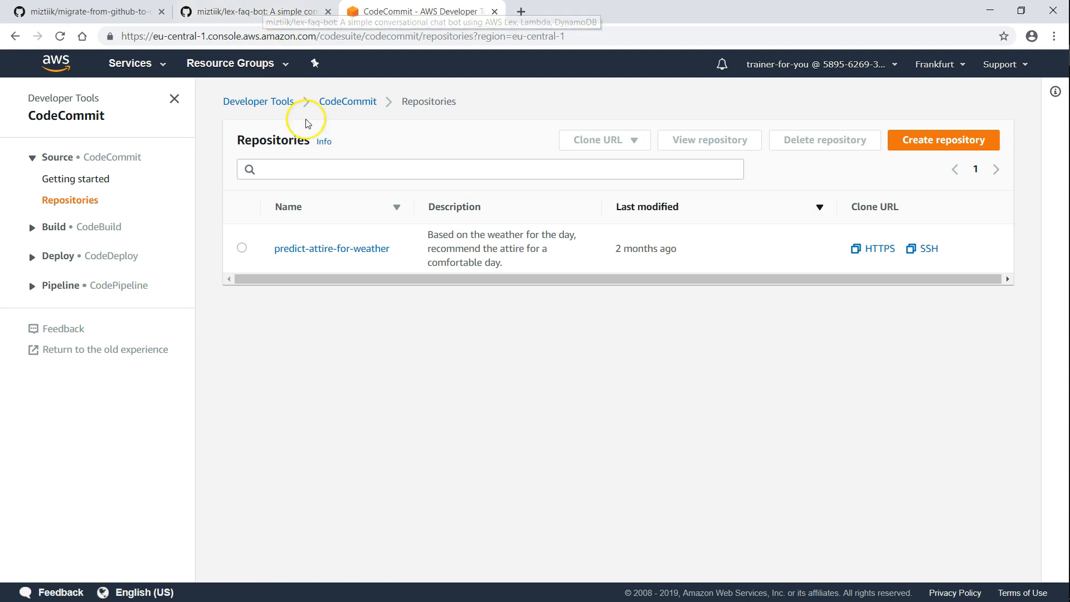
pyautogui.click(252, 12)
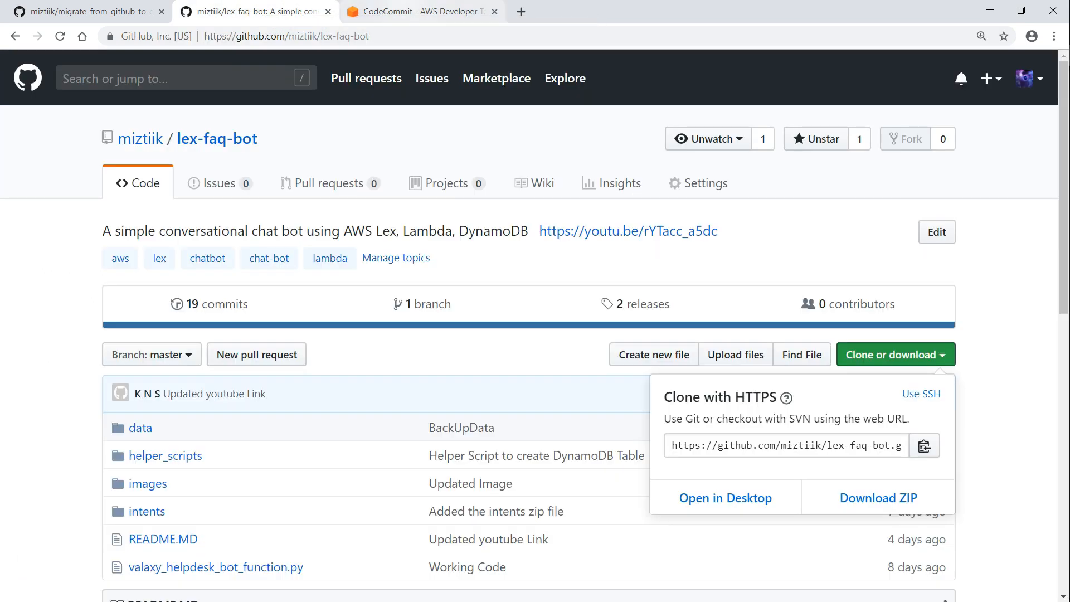
pyautogui.click(421, 12)
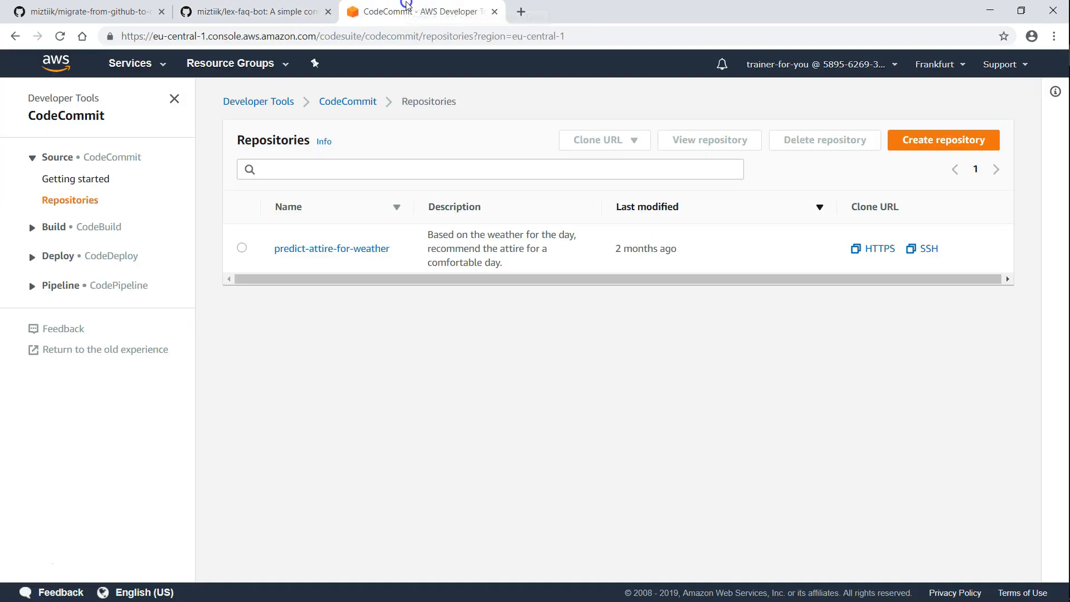
pyautogui.click(82, 12)
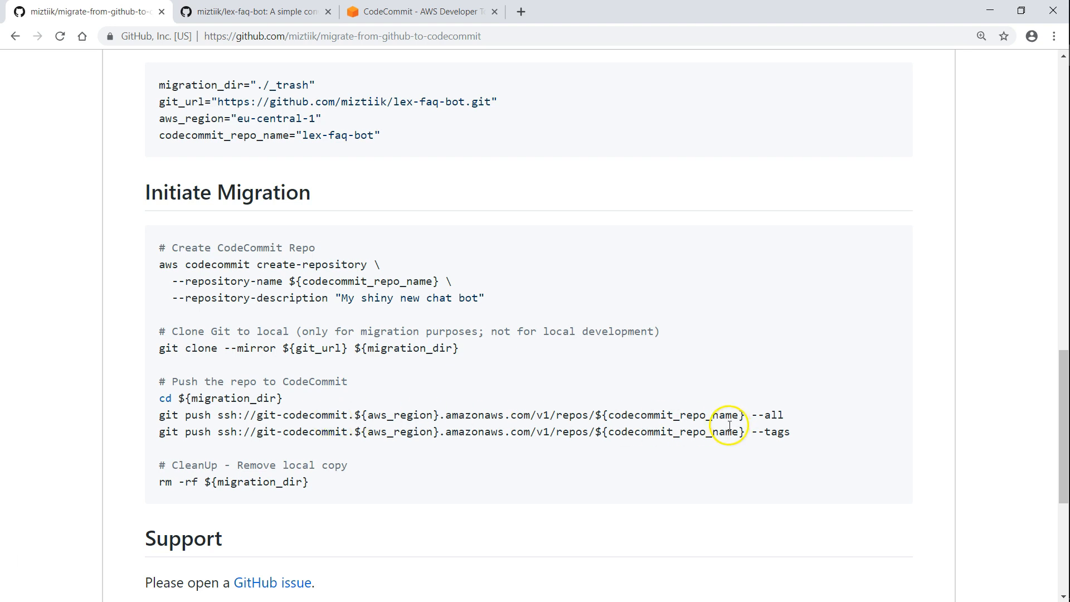
pyautogui.moveTo(232, 481)
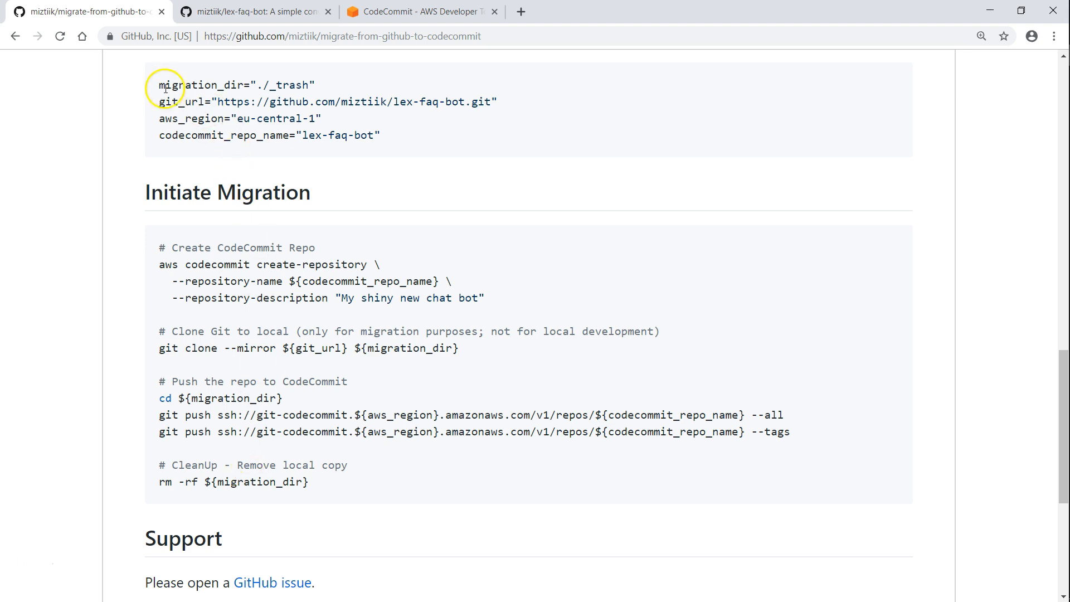
# Select the Initiate Migration command text in the guide for copying
pyautogui.moveTo(159, 85); pyautogui.dragTo(380, 134)
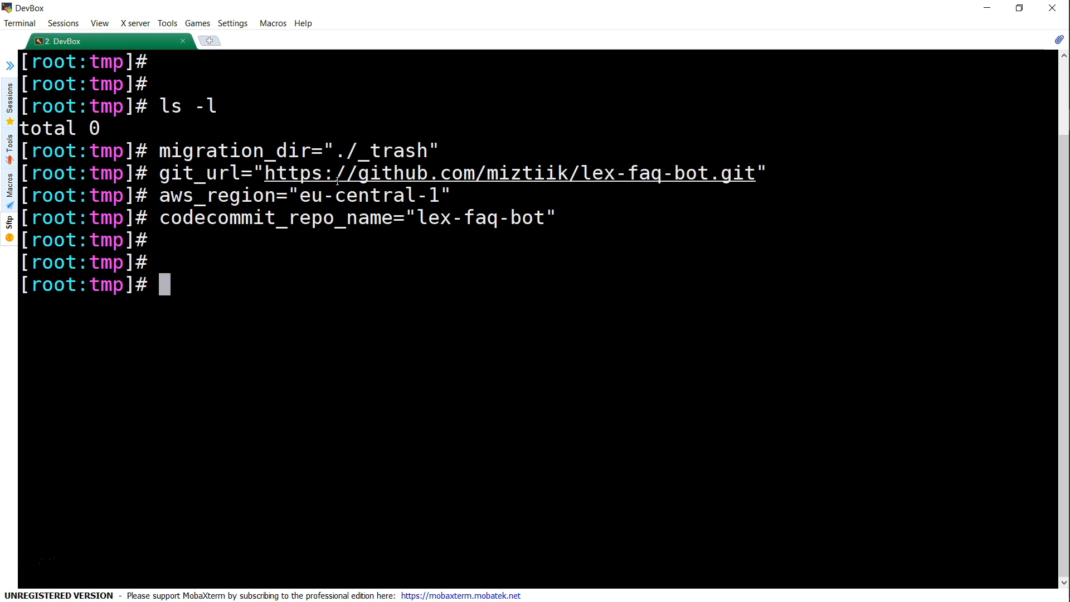
# Create the lex-faq-bot CodeCommit repo, mirror-clone the GitHub repo into _trash, and cd there
pyautogui.write('aws codecommit create-repository \\')
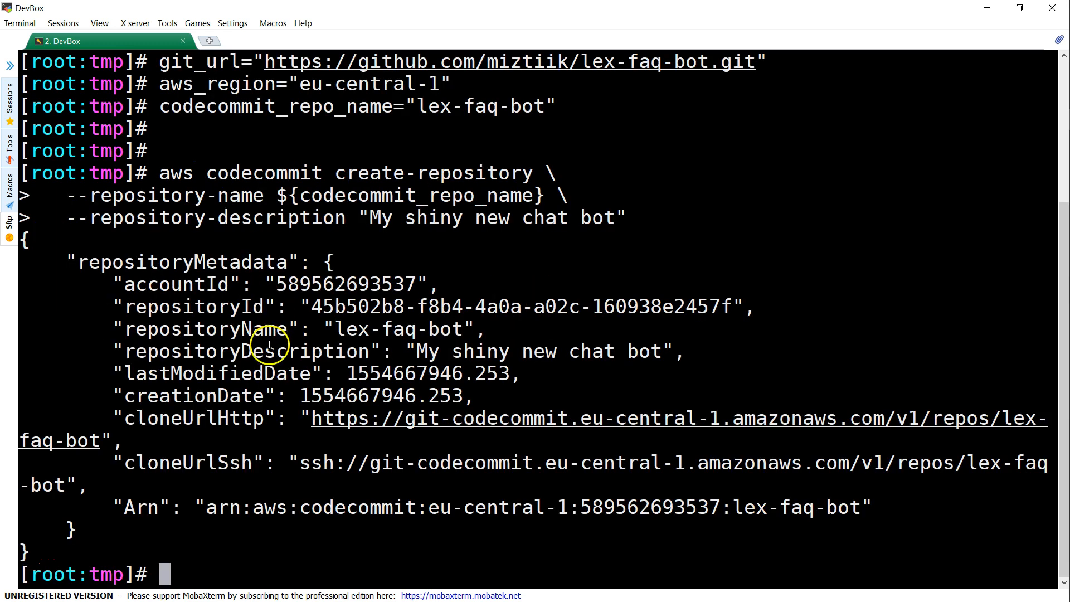
pyautogui.moveTo(369, 520)
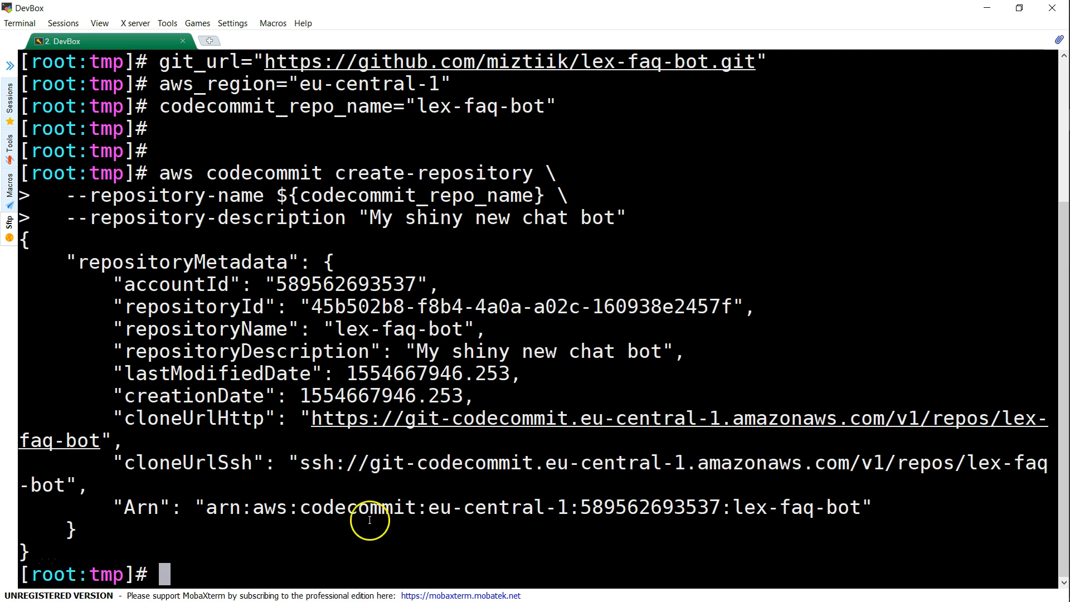
pyautogui.scroll(-3)
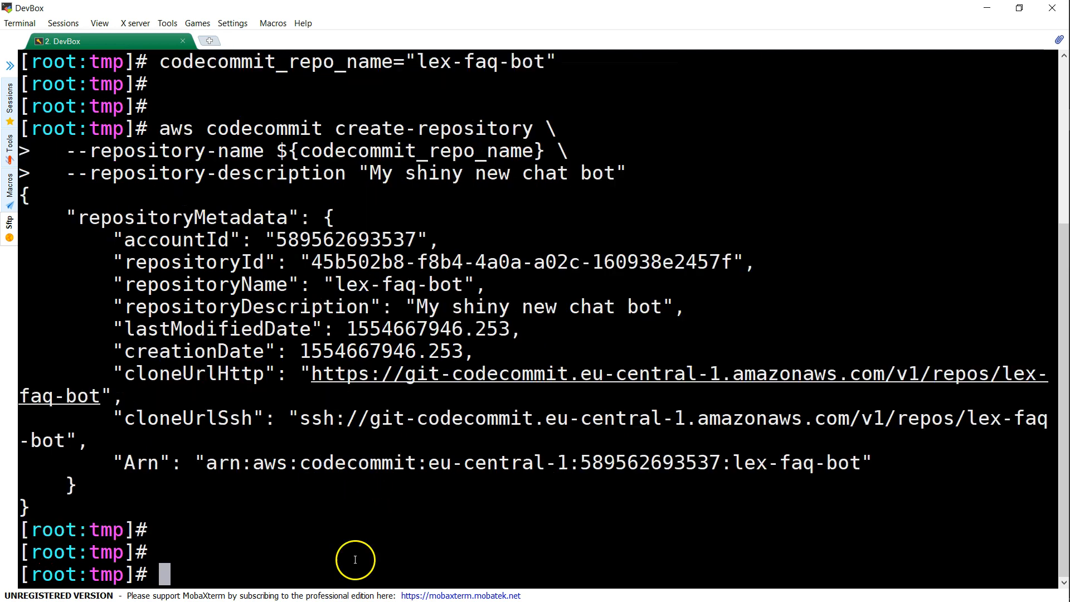
pyautogui.write('git clone --mirror ${git_url} ${migration_dir}')
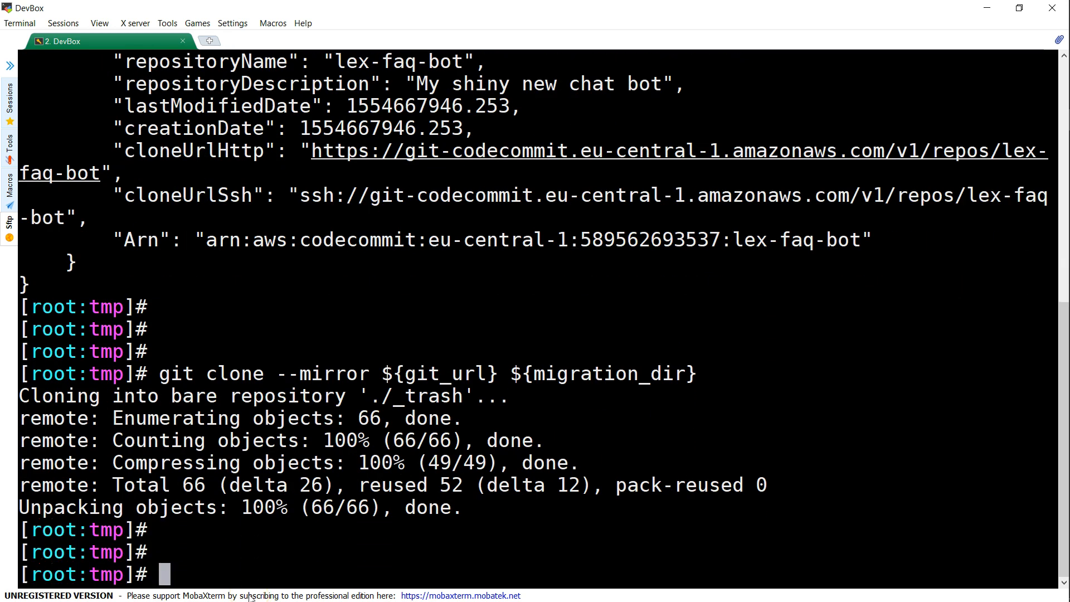
pyautogui.write('cd ${migration_dir}')
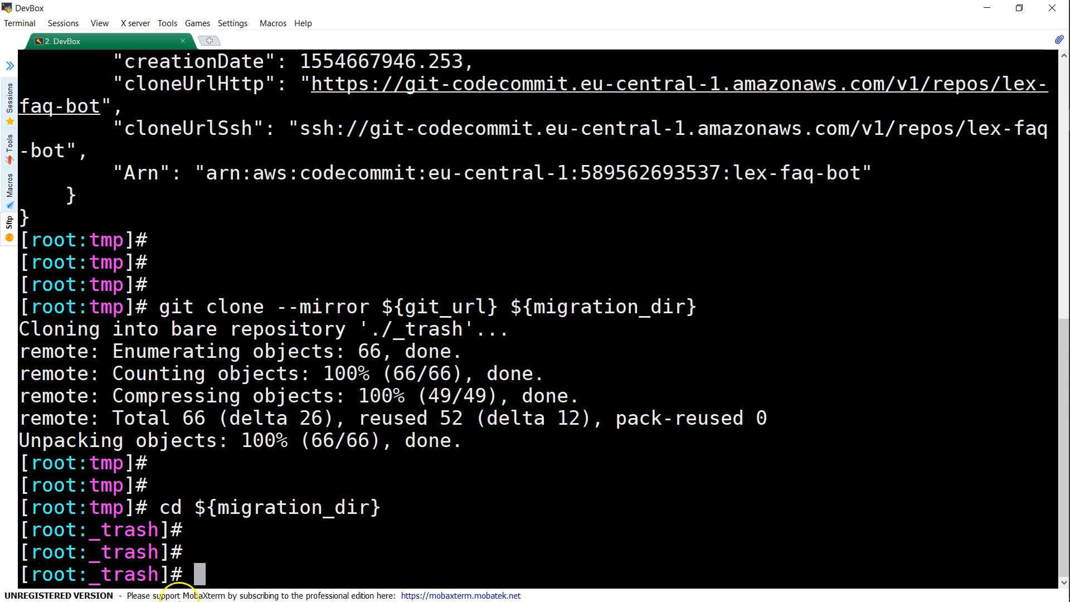
# Push all branches, then all tags, from the mirror to the lex-faq-bot CodeCommit repository
pyautogui.write('git push ssh://git-codecommit.${aws_region}.amazonaws.com/v1/repos/${codecommit_repo_name} --all')
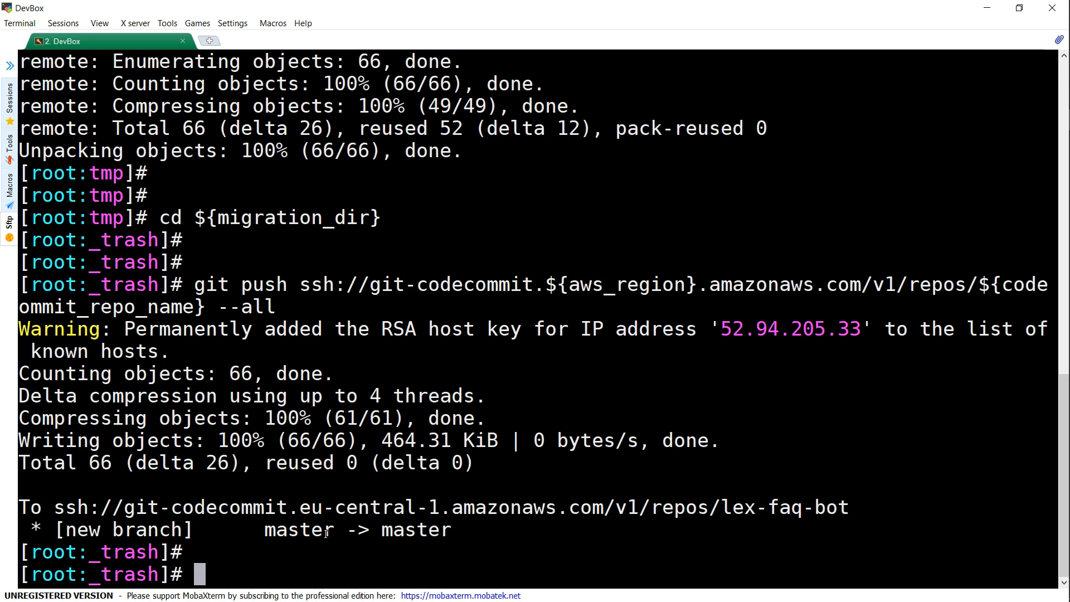
pyautogui.write('git push ssh://git-codecommit.${aws_region}.amazonaws.com/v1/repos/${codecommit_repo_name} --tags')
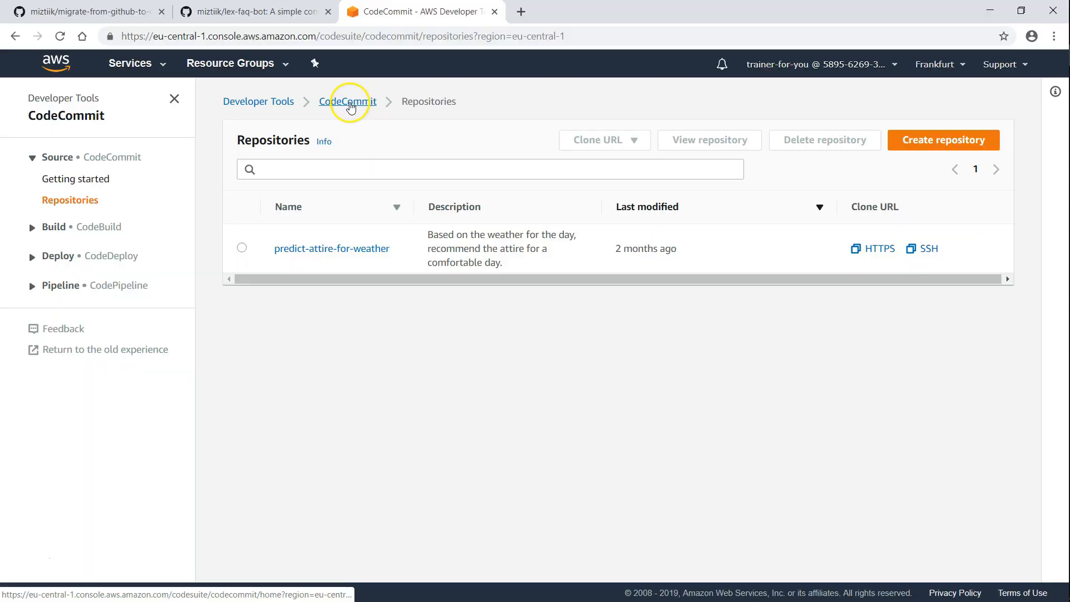
# Open lex-faq-bot from the repository list and view its v0.1/v0.2 tags and commit history
pyautogui.click(348, 101)
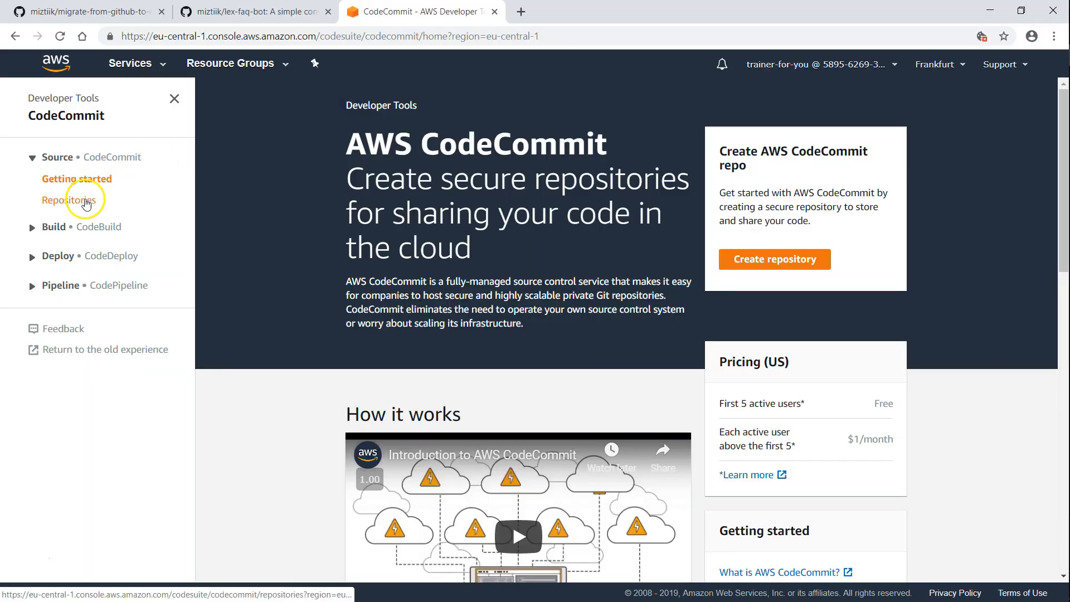
pyautogui.click(70, 200)
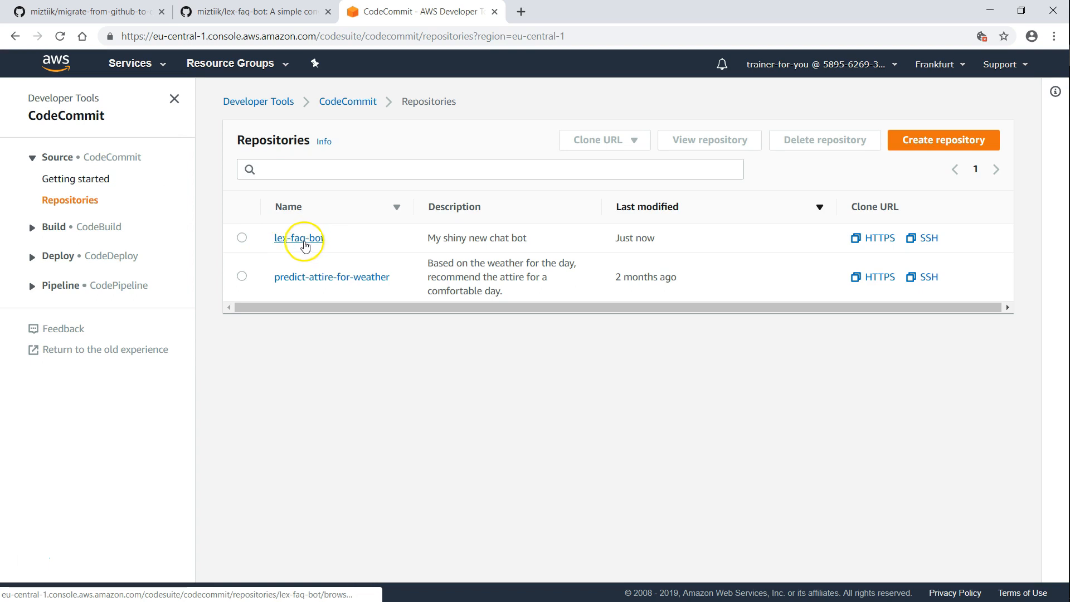
pyautogui.click(298, 238)
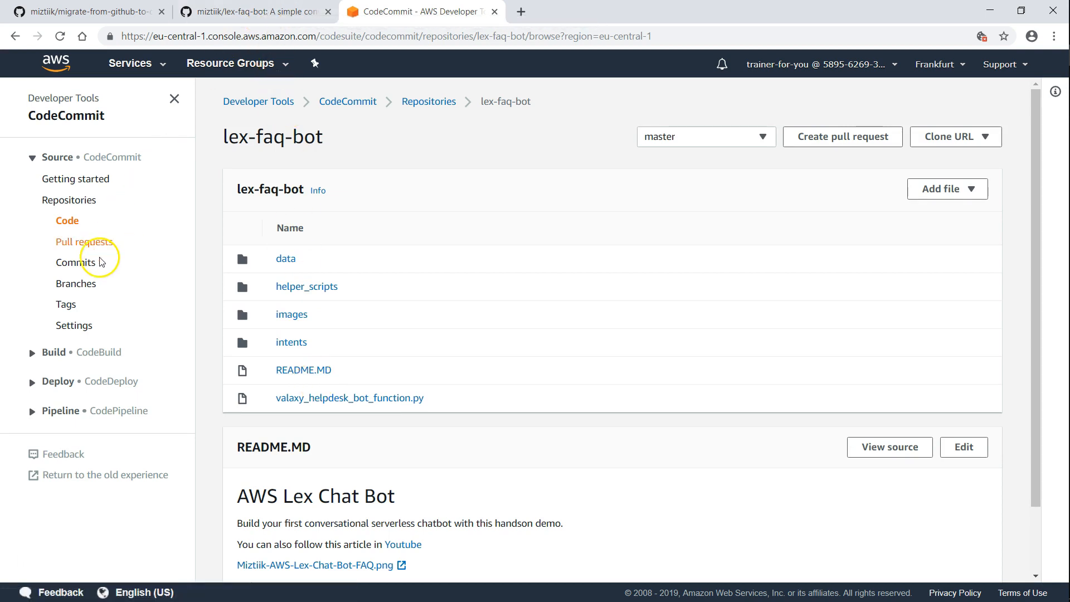
pyautogui.click(66, 304)
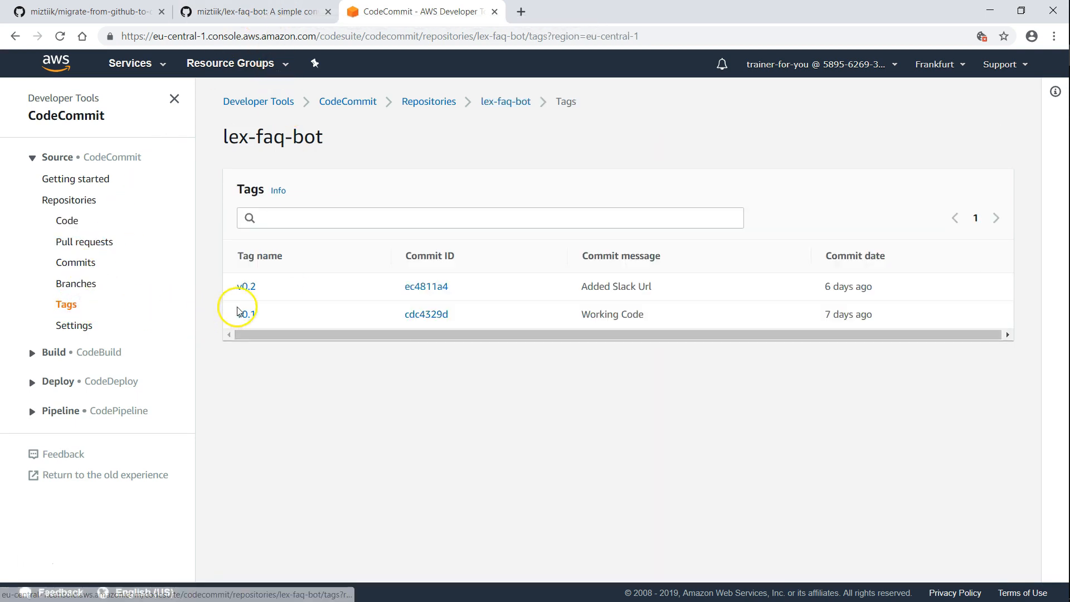
pyautogui.click(75, 262)
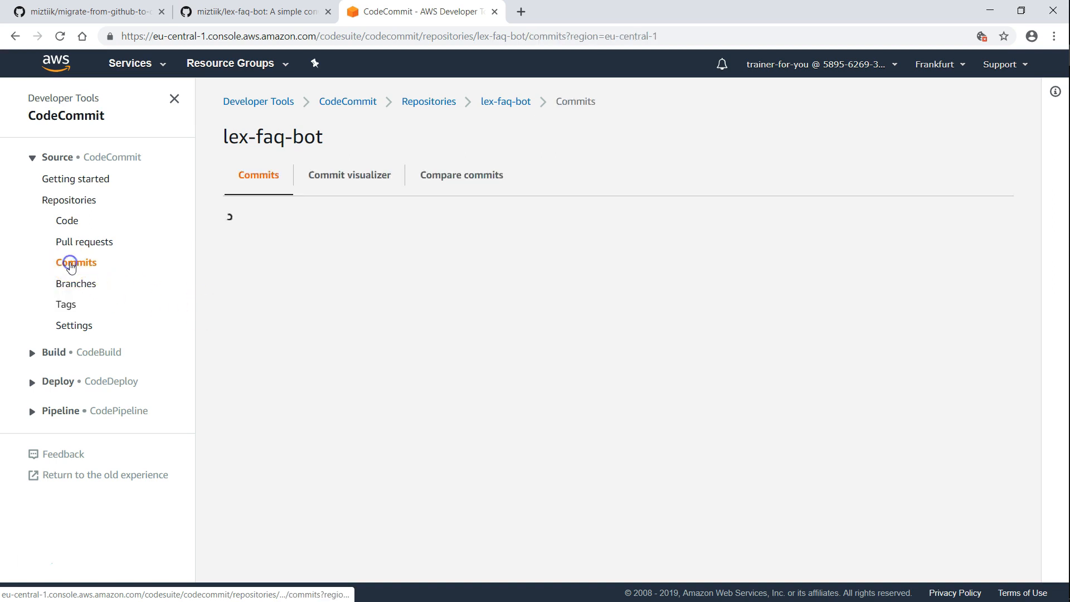
pyautogui.click(76, 262)
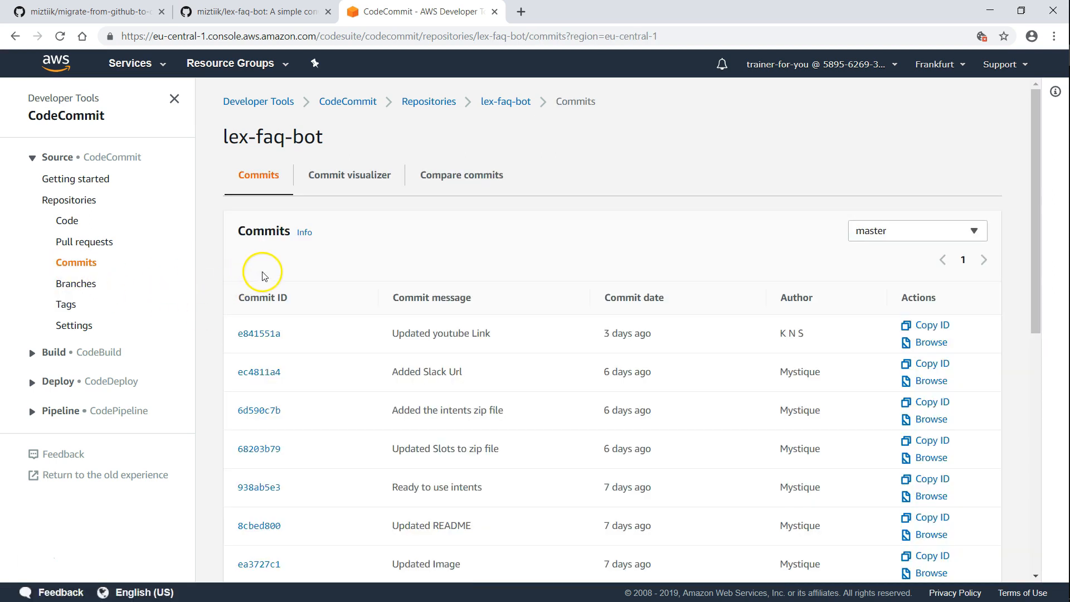